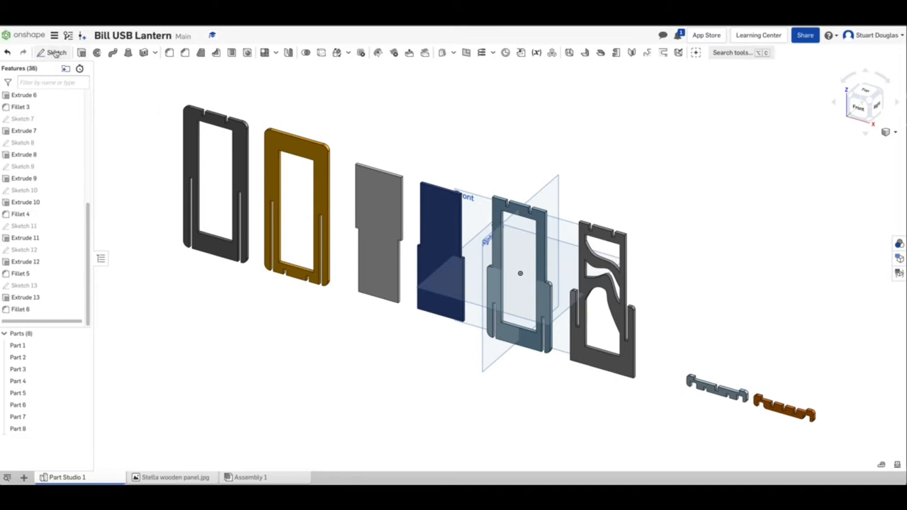
Start a new sketch on the lantern part studio's Front plane, viewed face-on
click(52, 53)
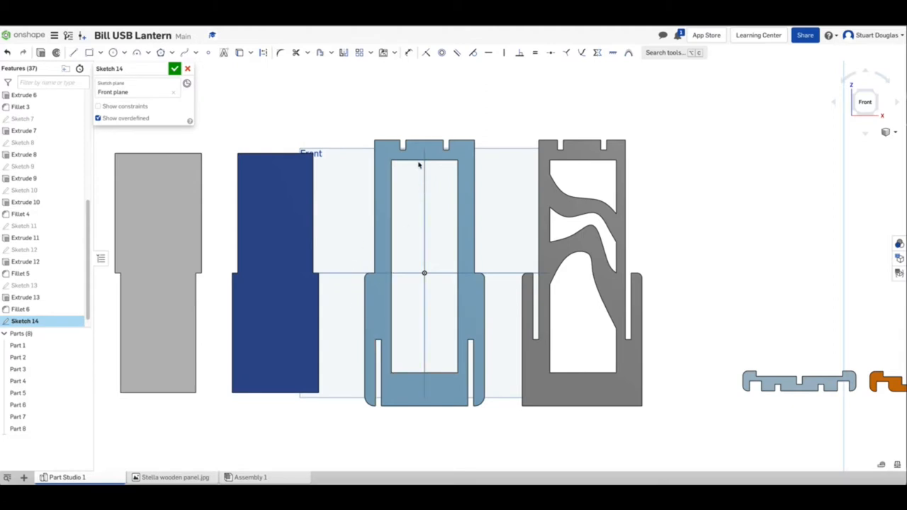
click(394, 53)
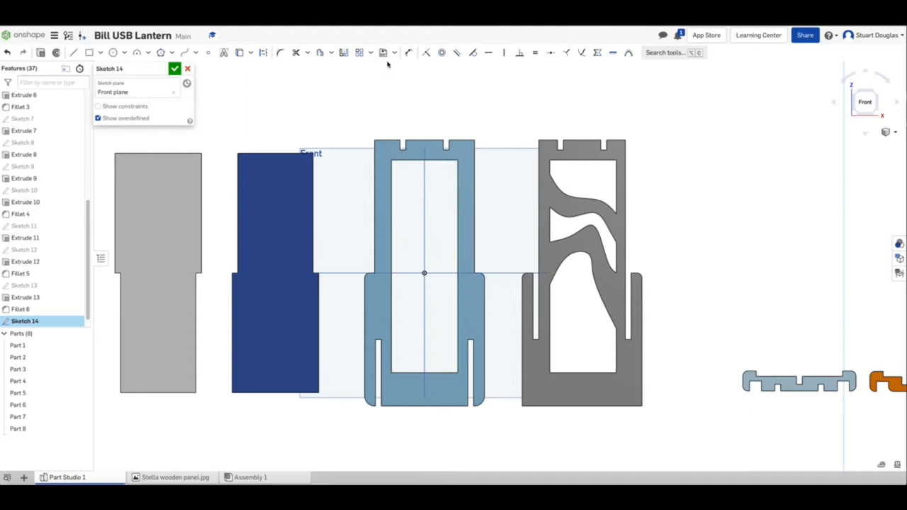
mouse_move(383, 52)
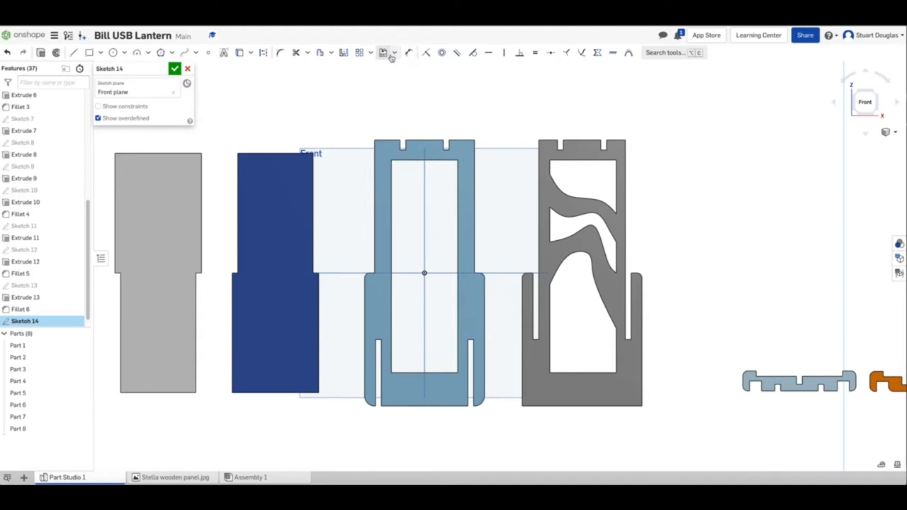
Bring up the Insert an image dialog listing Stella wooden panel.jpg
click(383, 52)
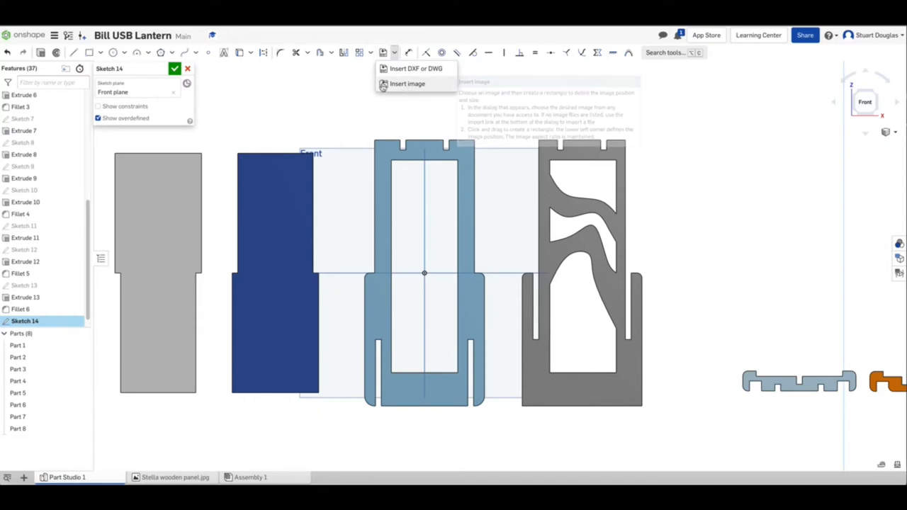
click(407, 83)
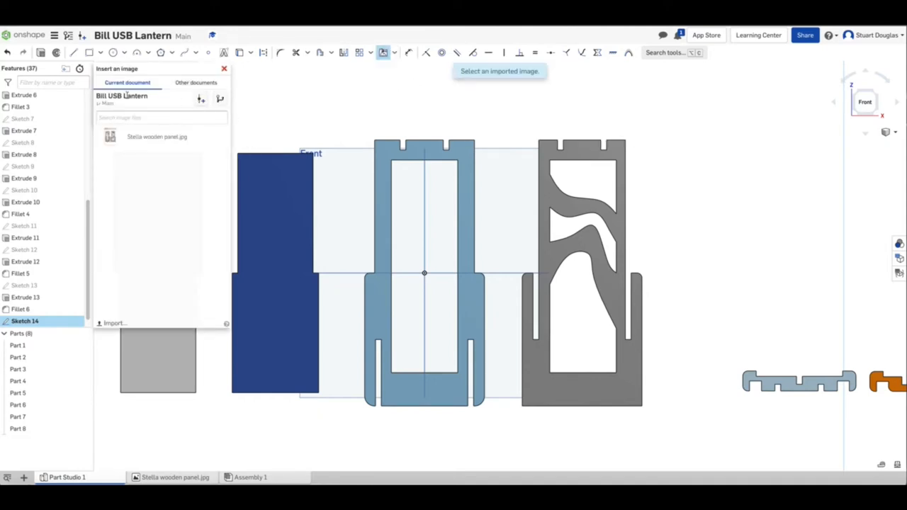
click(157, 137)
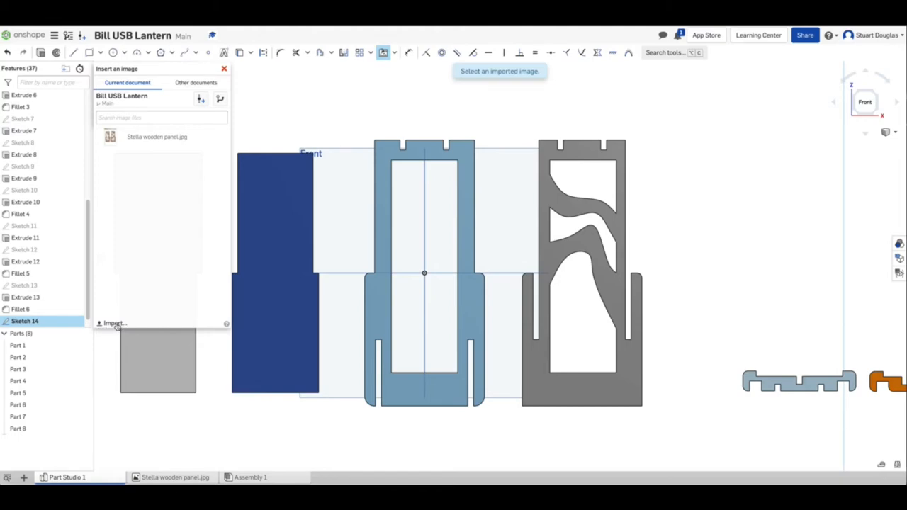
Upload Stella wooden panel.jpg from the Desktop folder
click(113, 323)
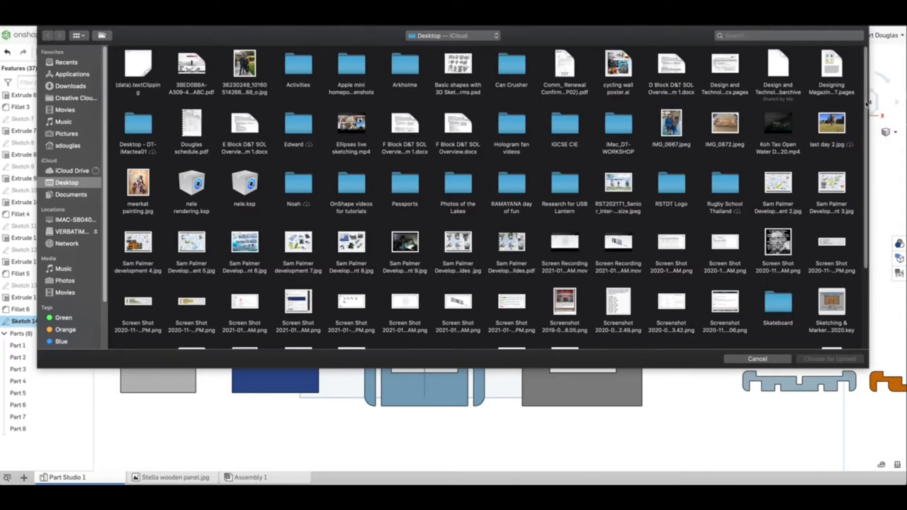
scroll(down, 3)
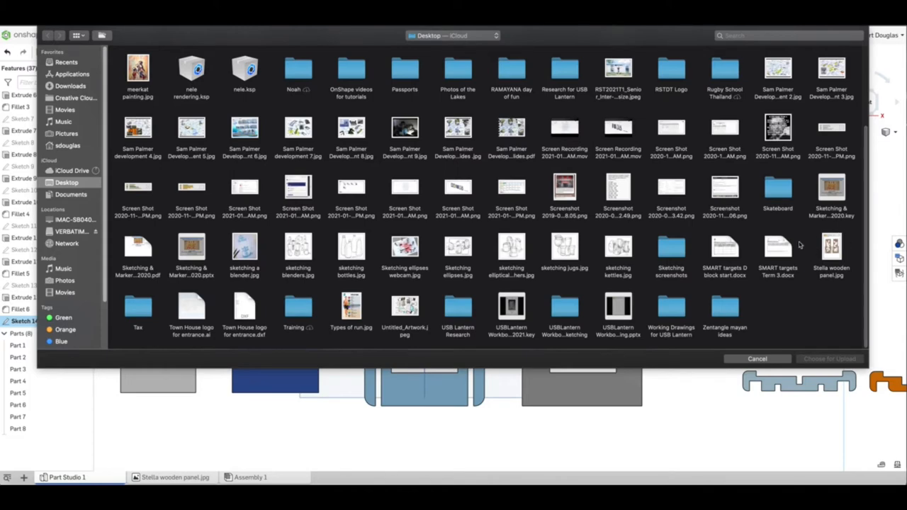
mouse_move(814, 257)
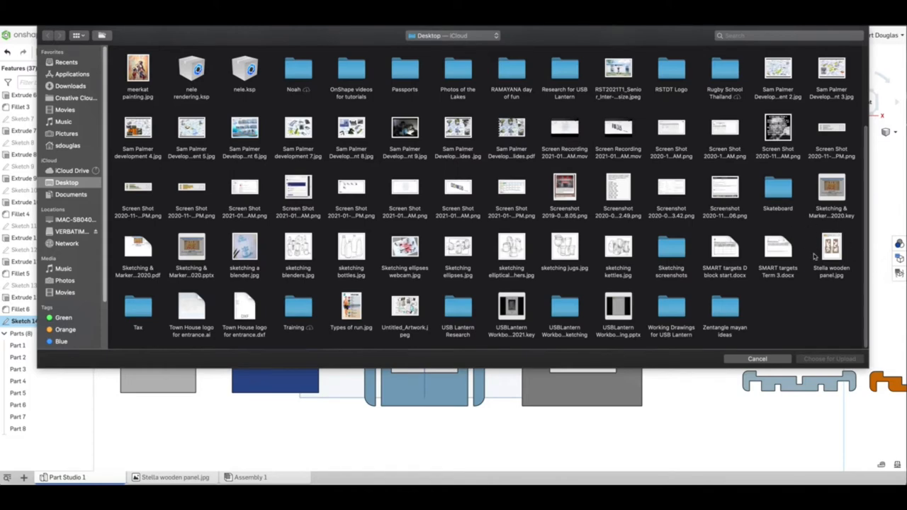
click(830, 250)
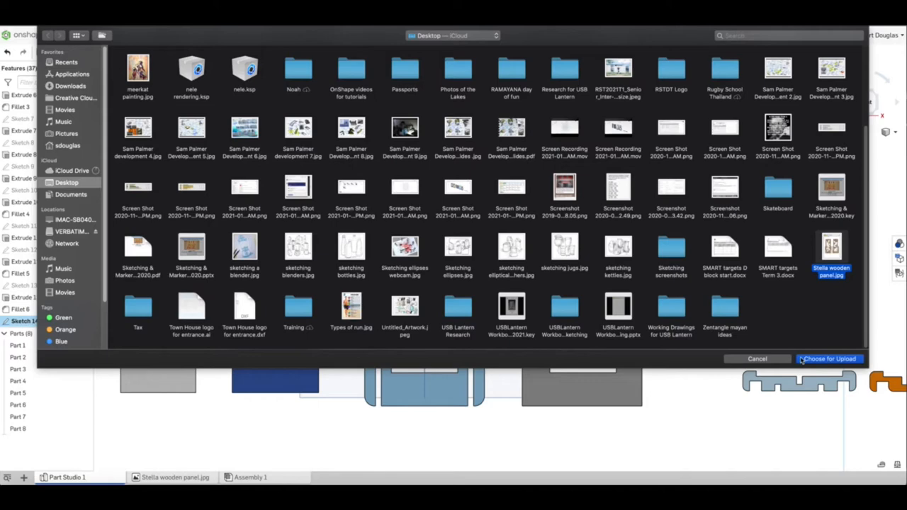
click(827, 358)
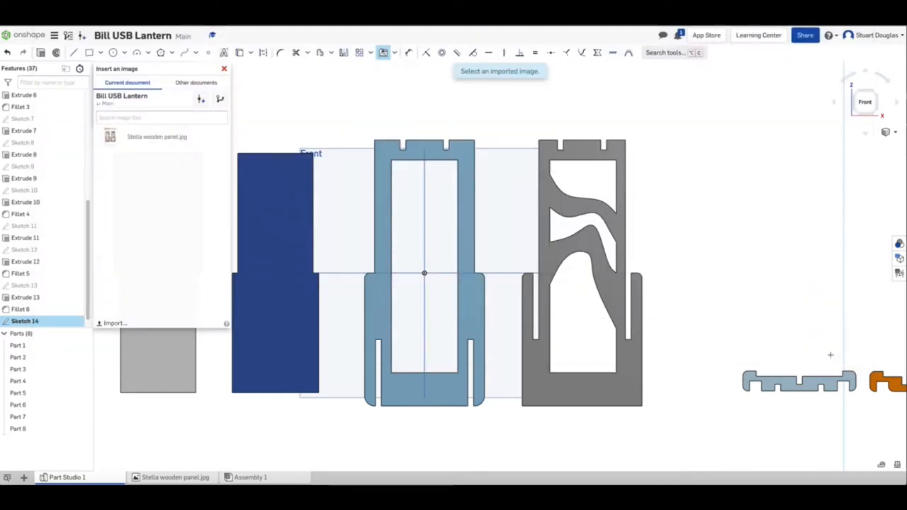
Confirm the upload finished and pick Stella wooden panel.jpg (1) for placement
click(679, 35)
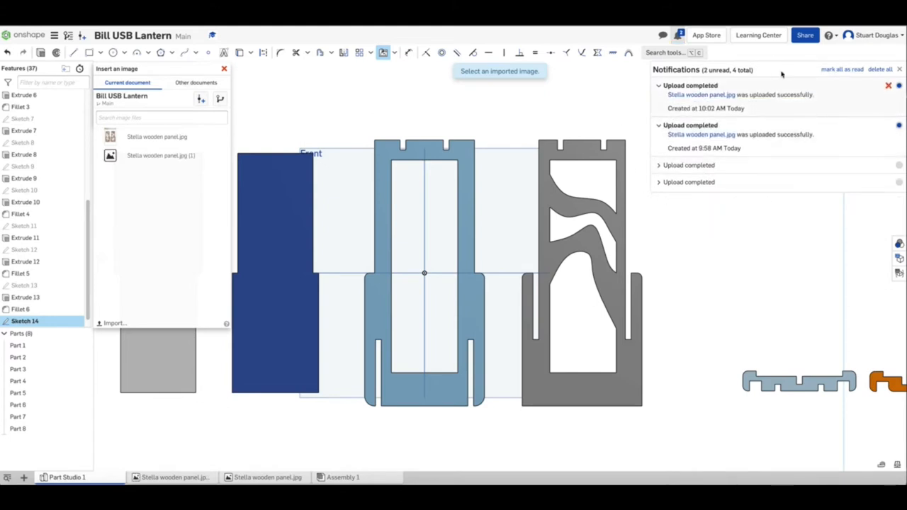
mouse_move(785, 85)
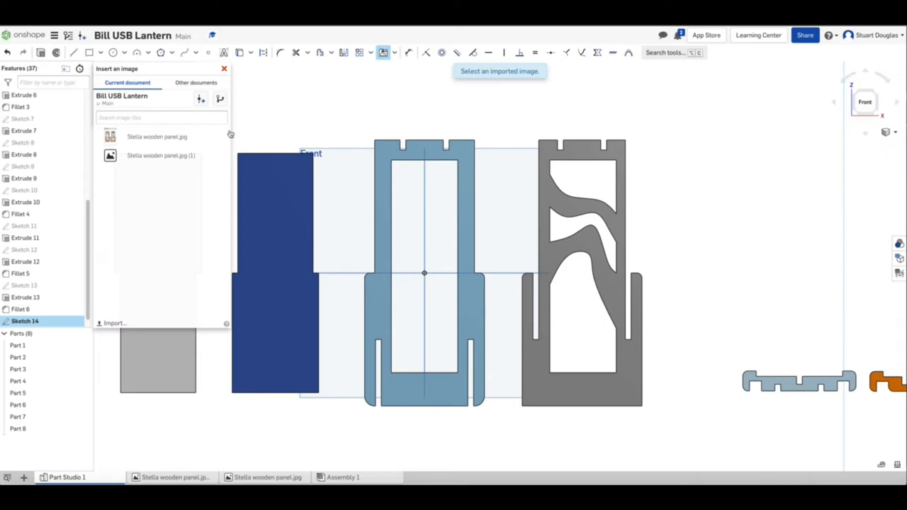
click(160, 155)
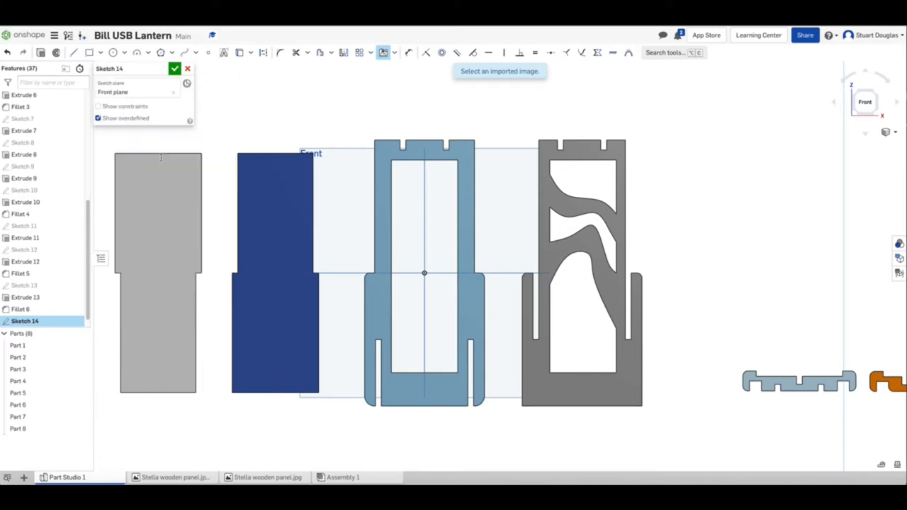
mouse_move(360, 126)
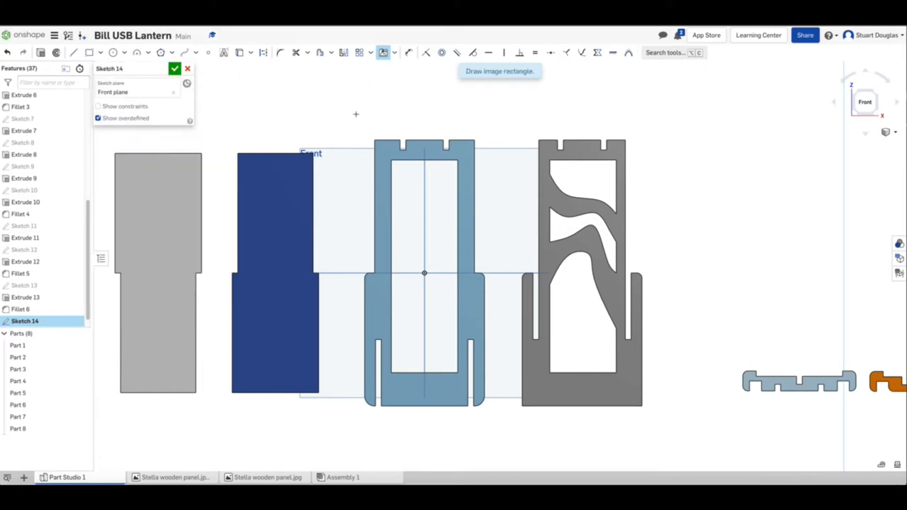
mouse_move(366, 111)
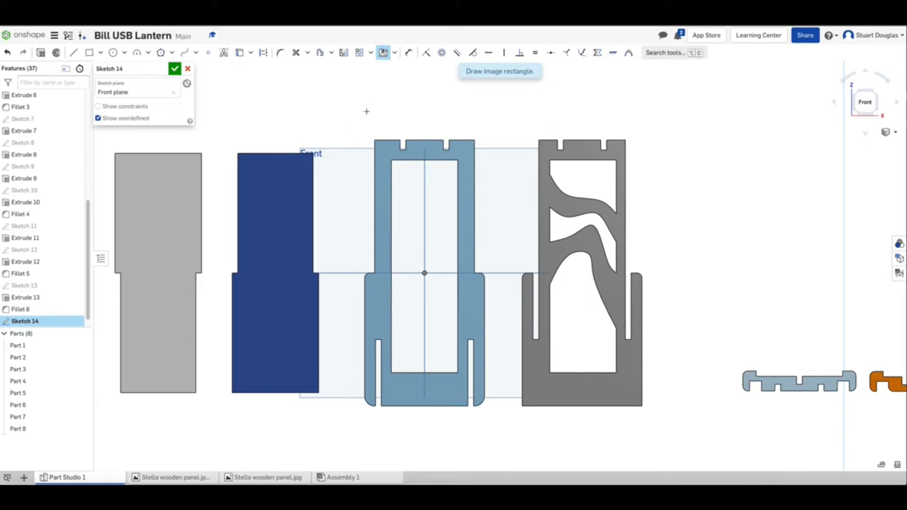
mouse_move(363, 114)
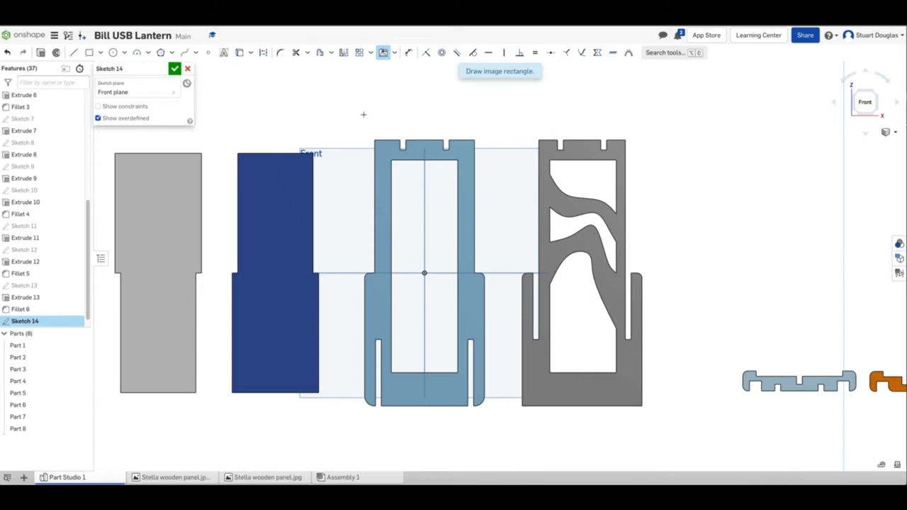
mouse_move(352, 116)
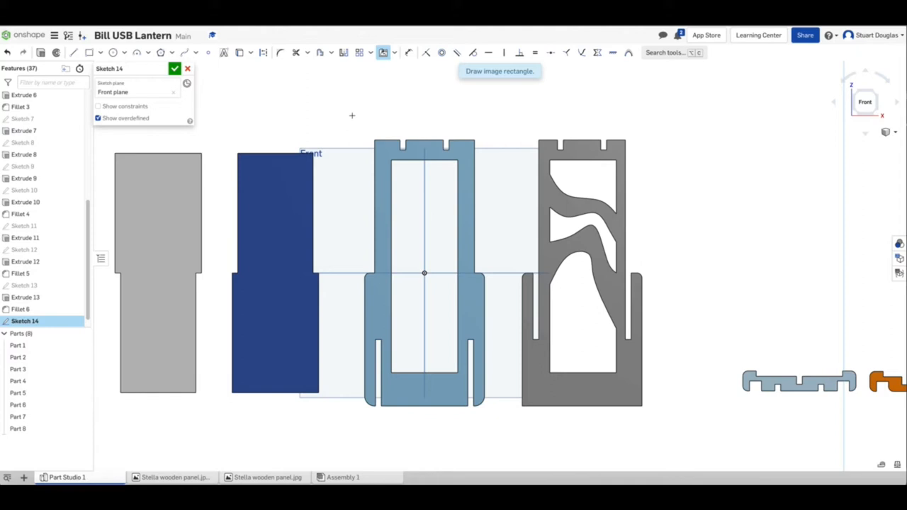
mouse_move(348, 113)
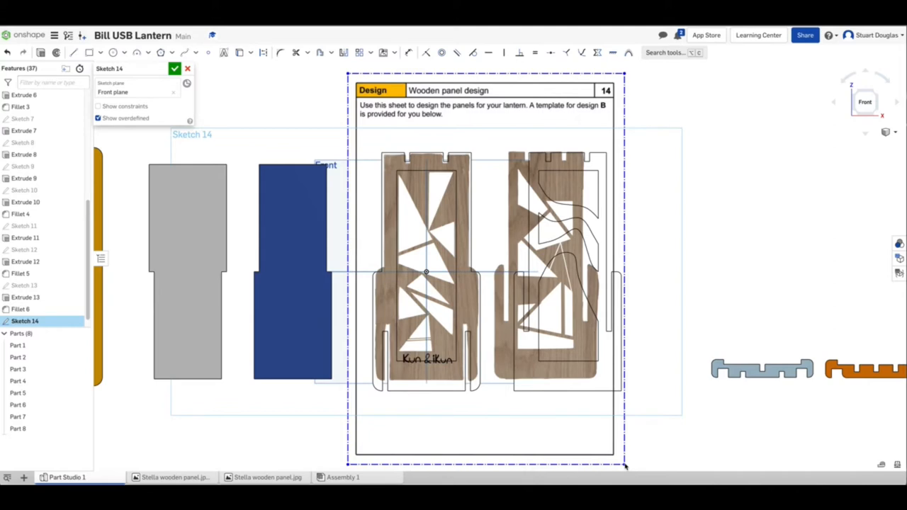
mouse_move(634, 461)
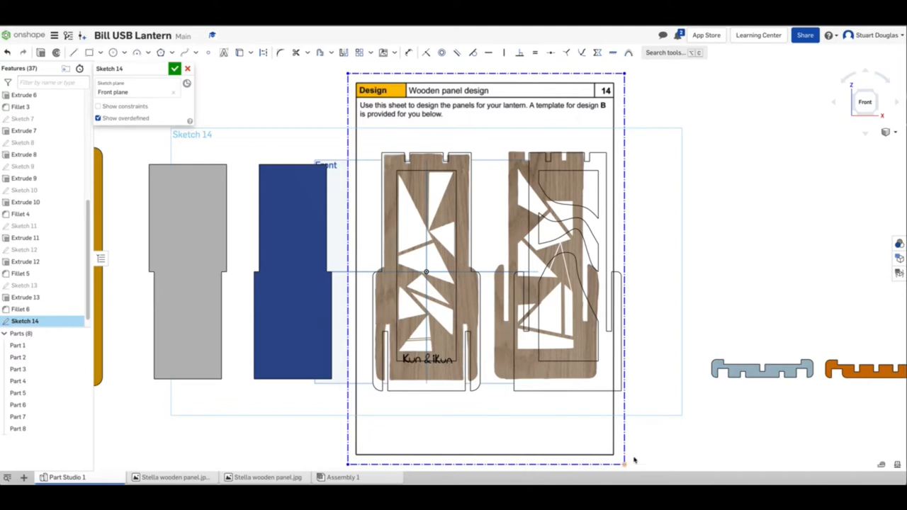
mouse_move(417, 210)
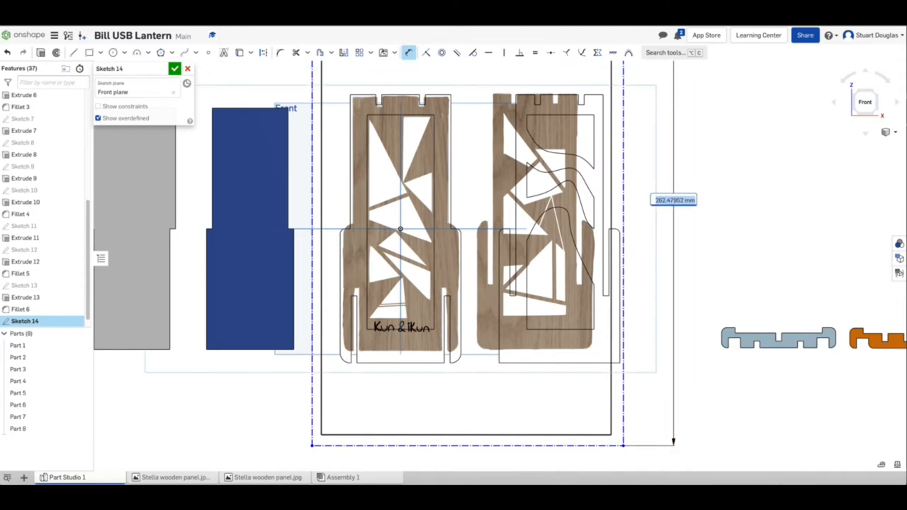
Dimension the image's vertical edge to 280 mm
text(280)
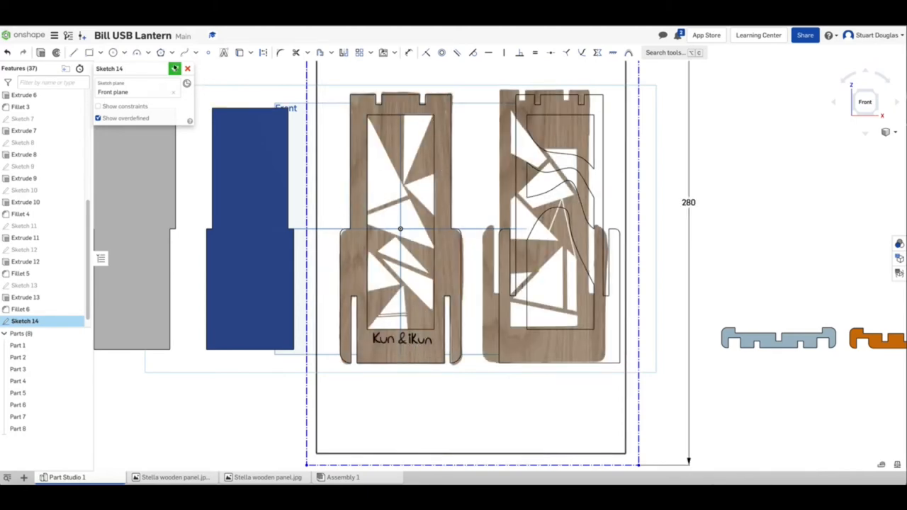
Finish Sketch 14 and toggle its visibility to compare with the lantern panels
click(174, 68)
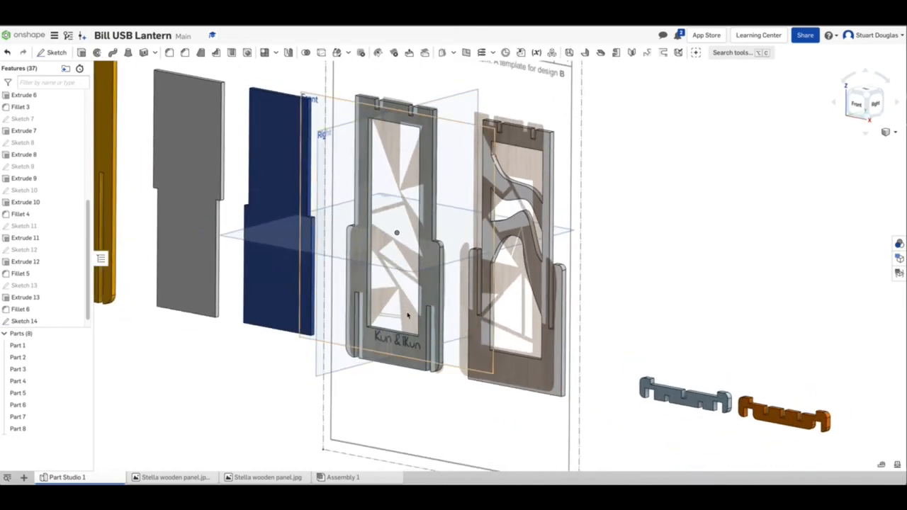
click(24, 118)
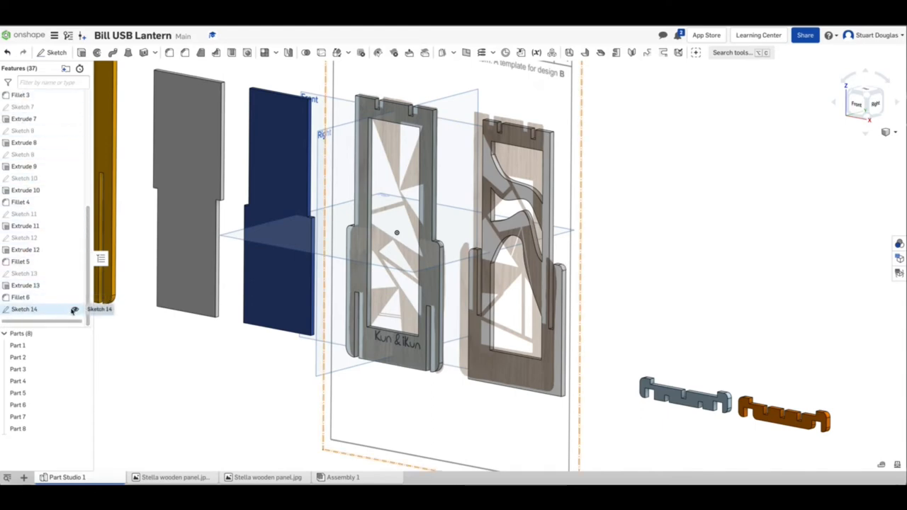
click(75, 309)
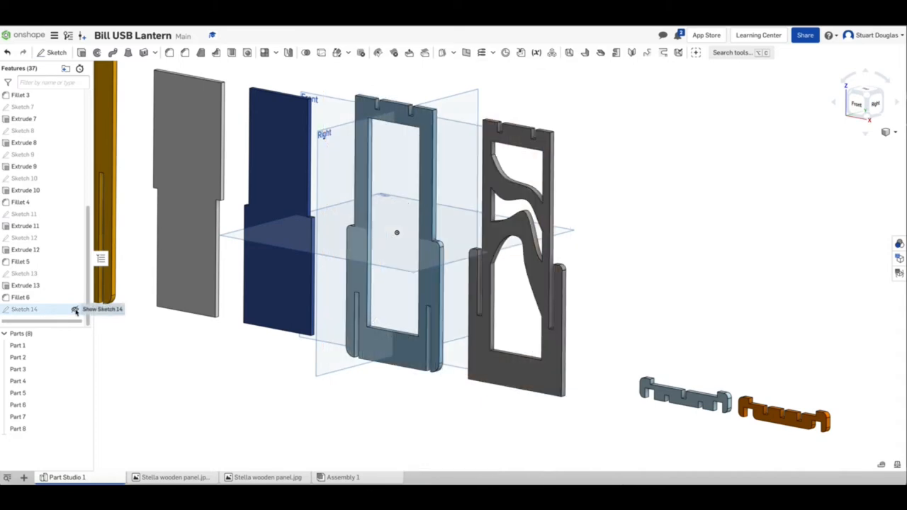
right_click(24, 309)
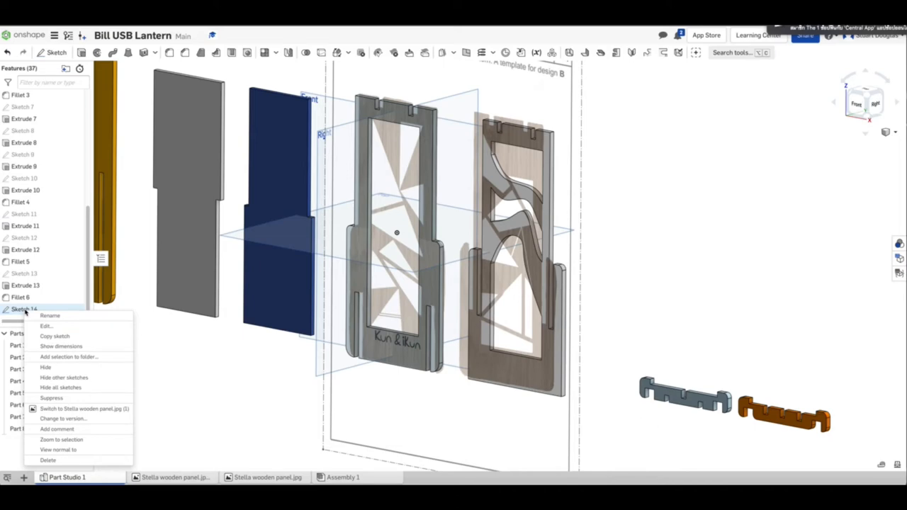
mouse_move(59, 388)
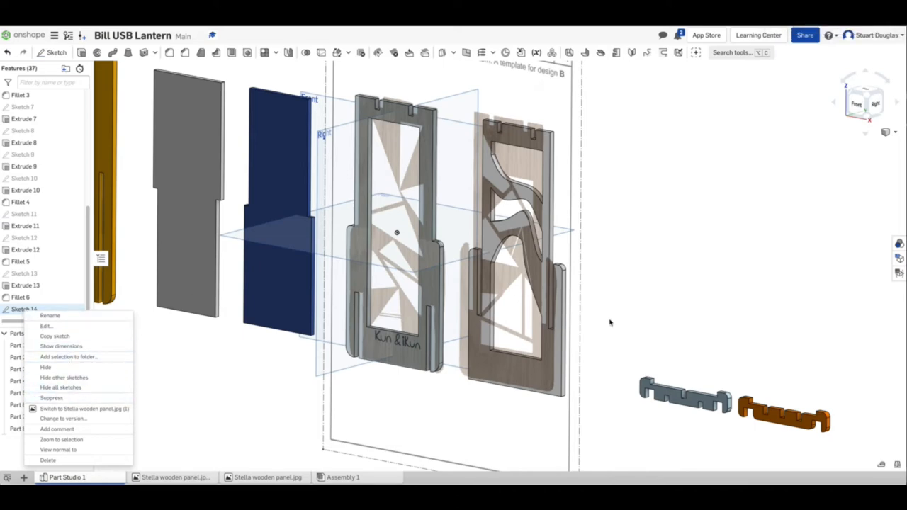
mouse_move(284, 353)
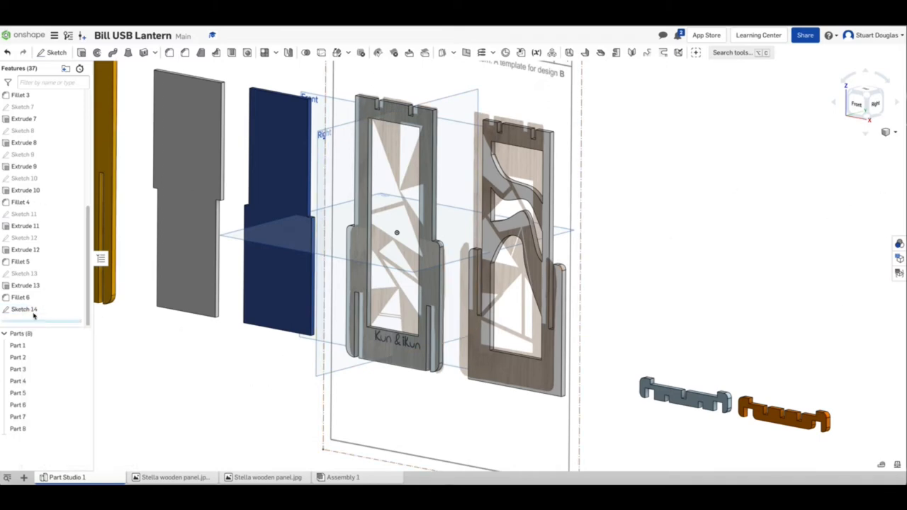
Rename Sketch 14 to 'Image'
right_click(25, 309)
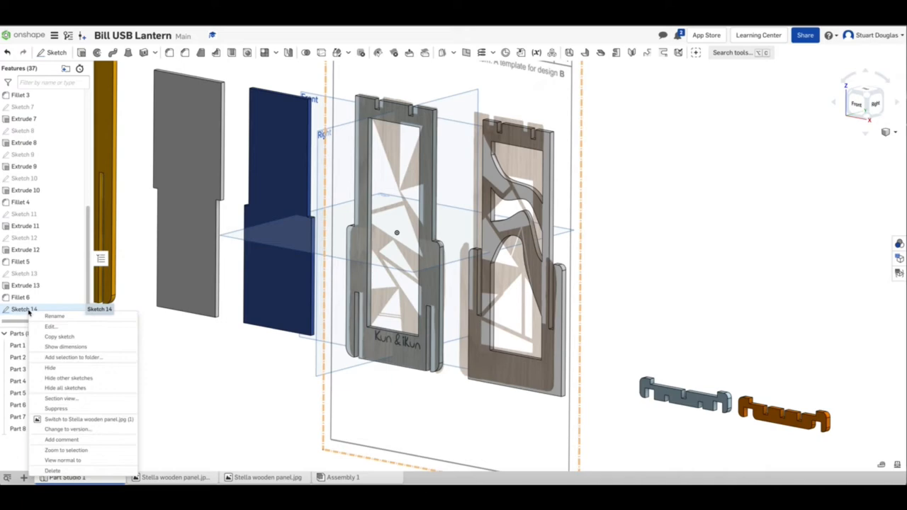
click(55, 316)
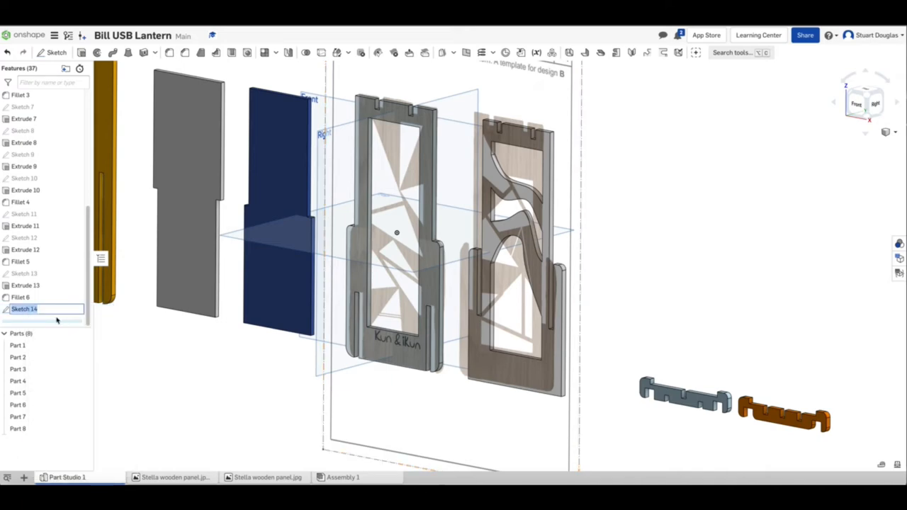
text(Image)
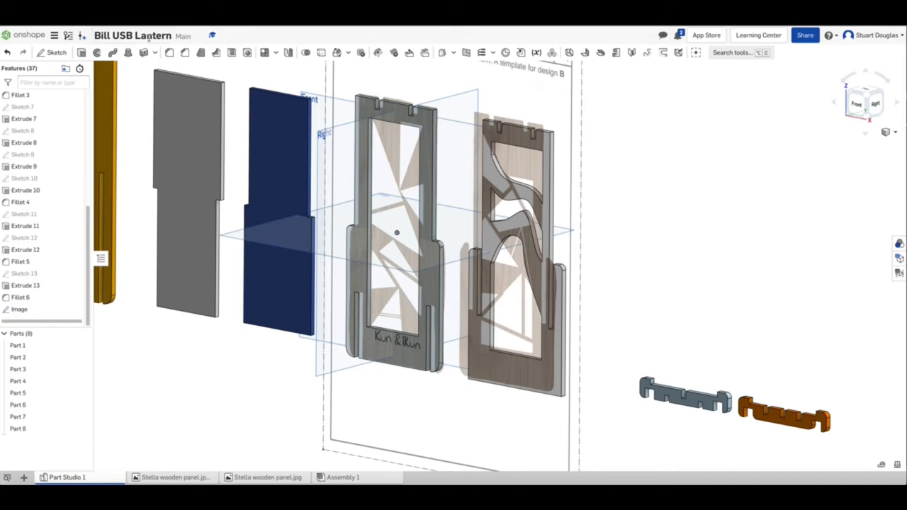
Start a new sketch on the Front plane over the wooden panel picture
click(40, 51)
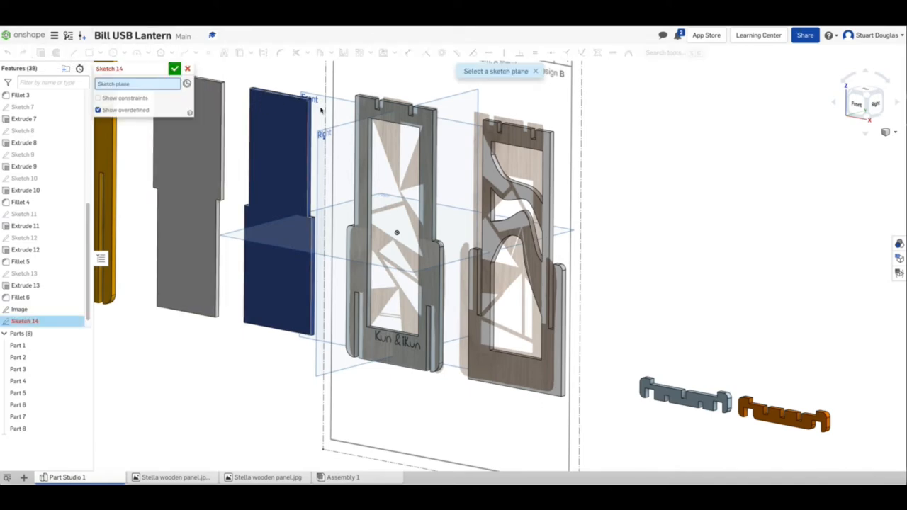
click(310, 99)
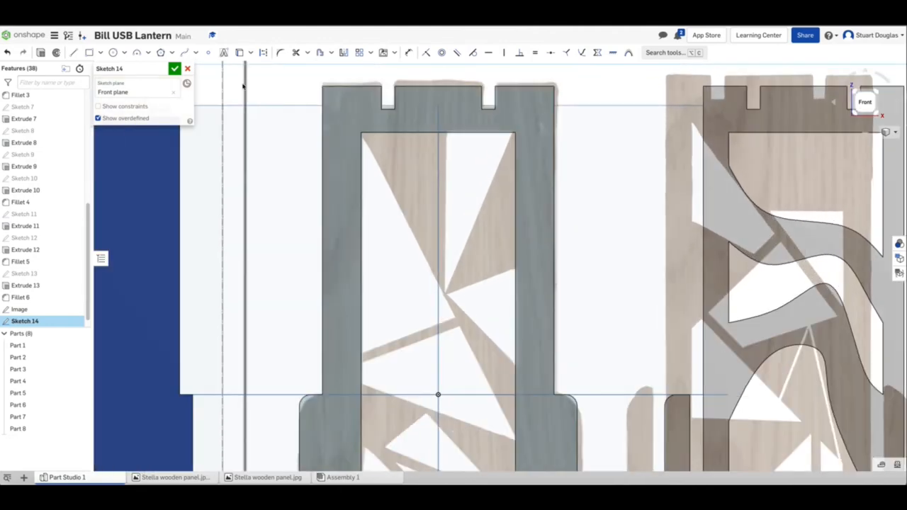
click(72, 52)
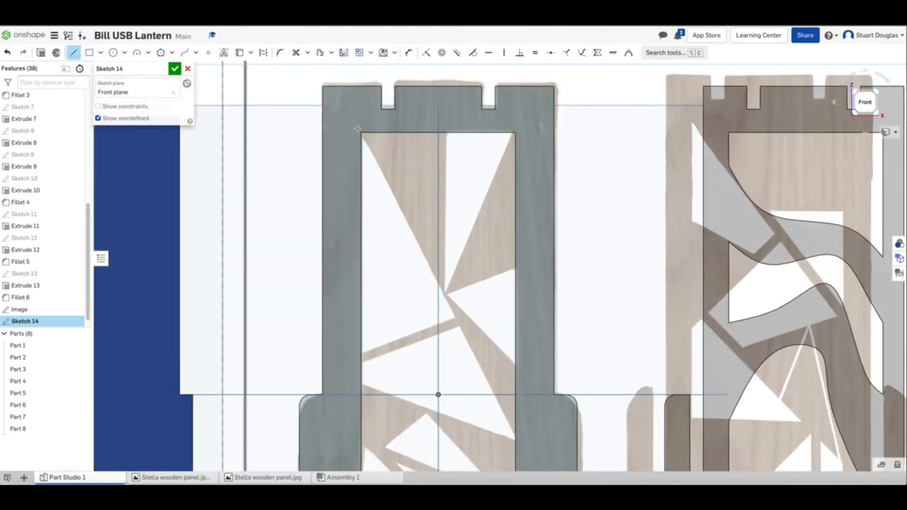
Trace lines from the window corners over the triangular pattern, then finish the sketch
drag(360, 133, 480, 379)
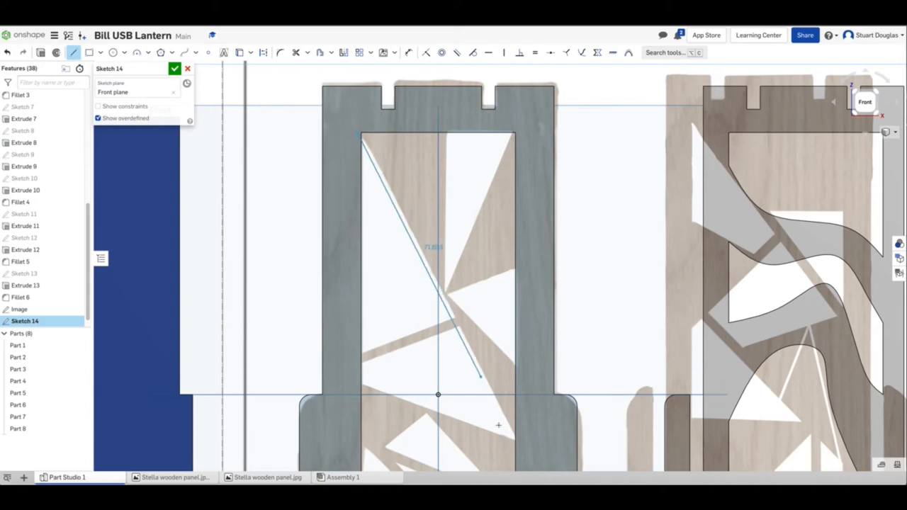
drag(478, 375, 527, 457)
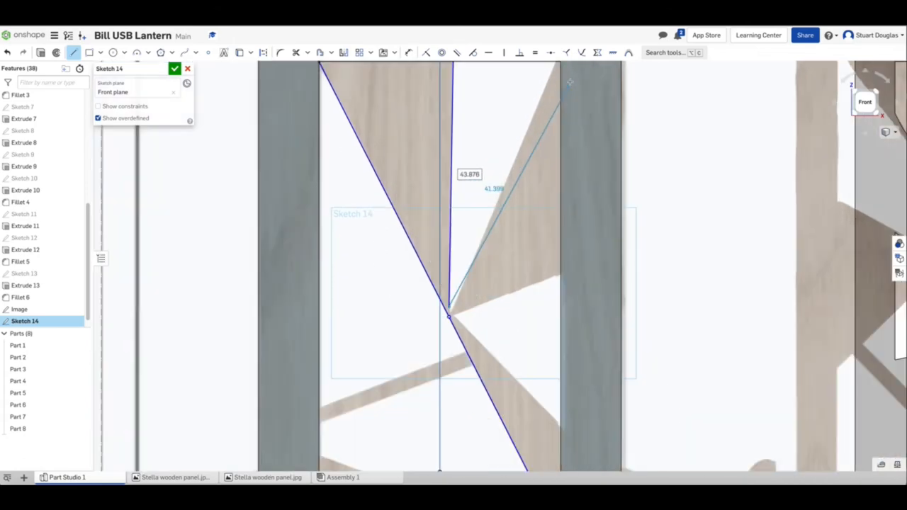
scroll(down, 3)
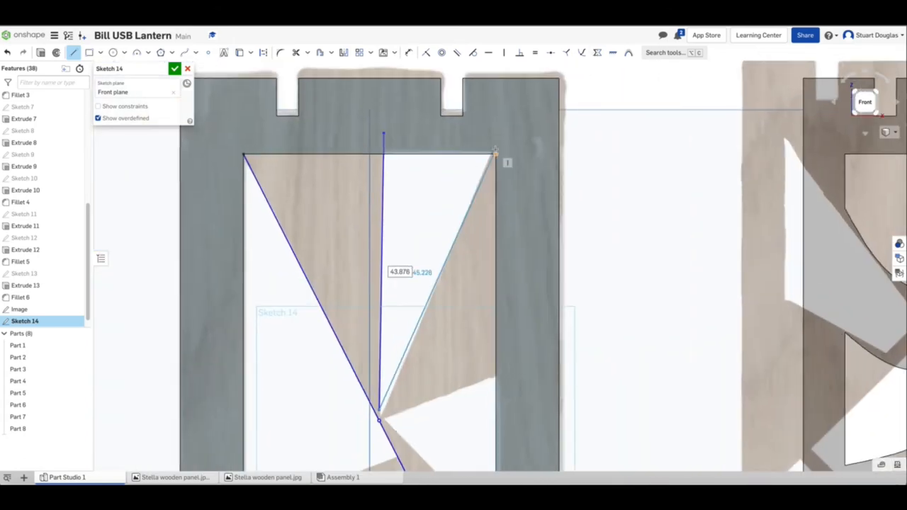
drag(496, 152, 488, 144)
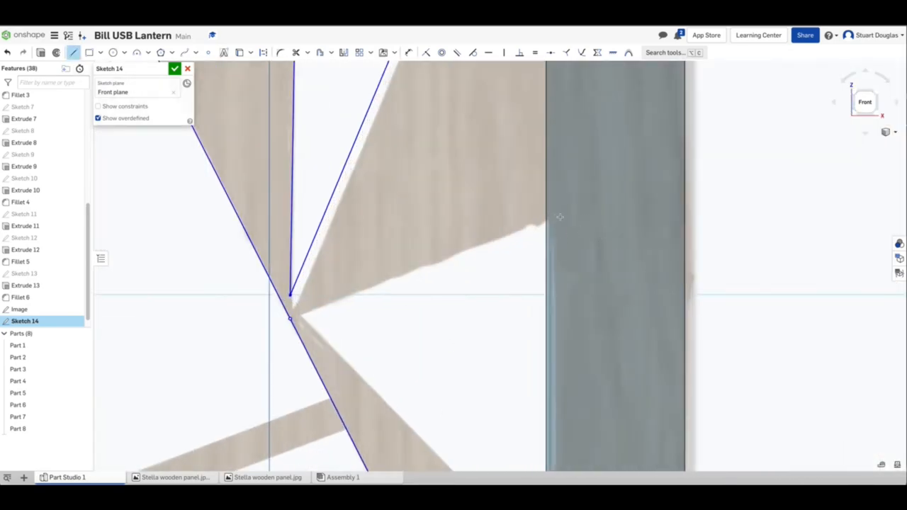
drag(291, 315, 556, 217)
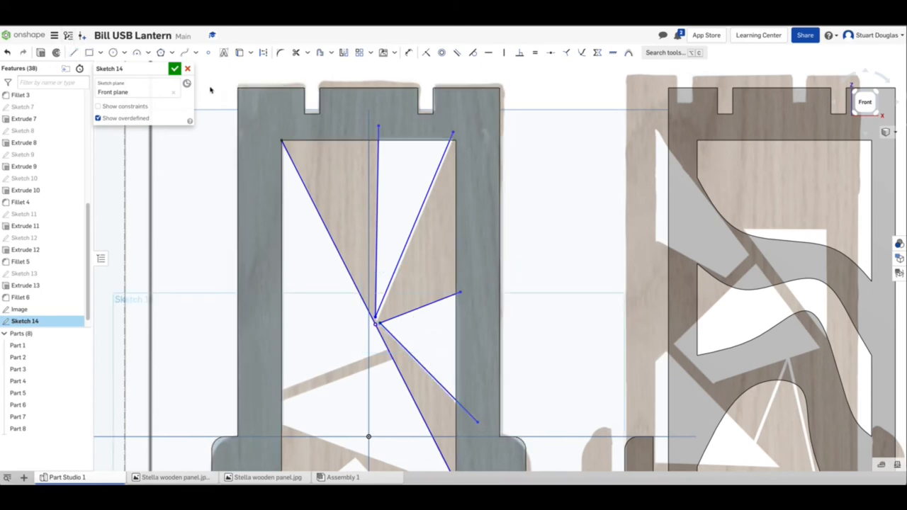
click(174, 68)
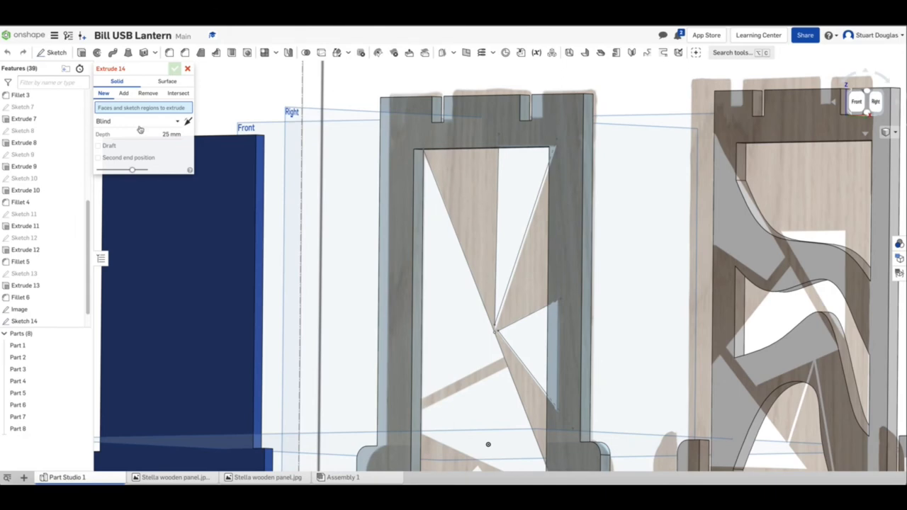
Select the triangle sketch regions for Extrude 14 with the Add option
click(123, 93)
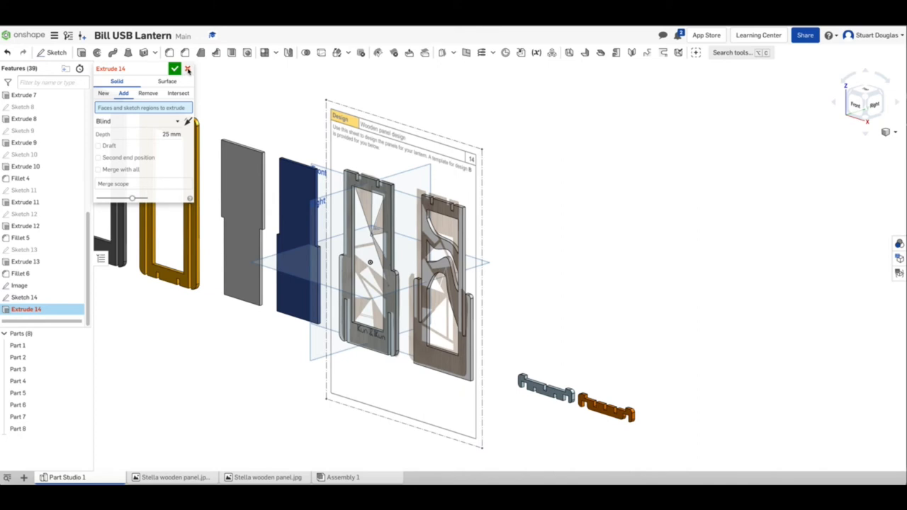
Edit Sketch 14 in Front view and snap a triangle line end onto the window's top corner
right_click(21, 309)
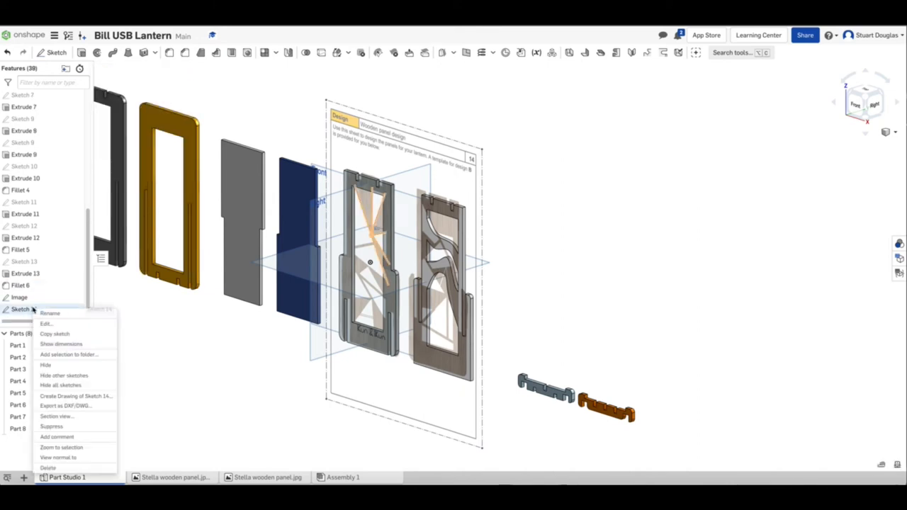
mouse_move(46, 324)
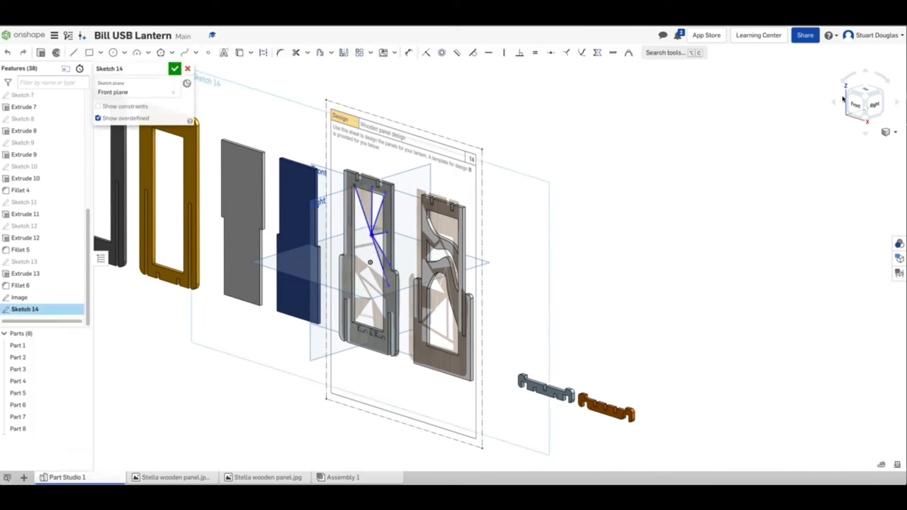
click(865, 101)
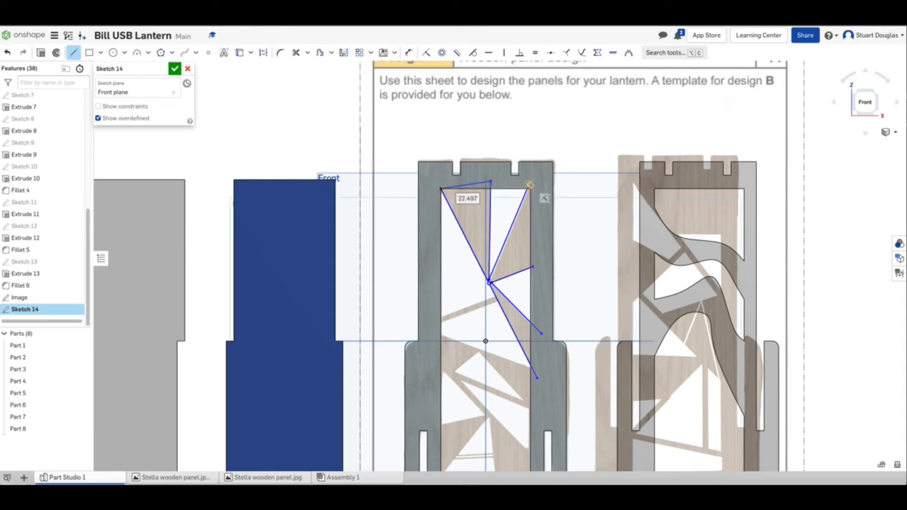
drag(530, 186, 540, 188)
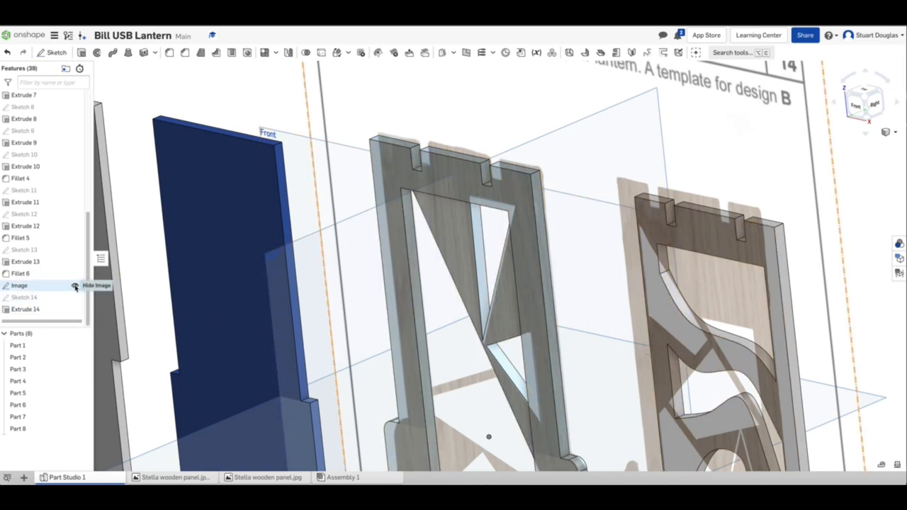
Hide the wooden panel reference image from the Feature list
click(74, 285)
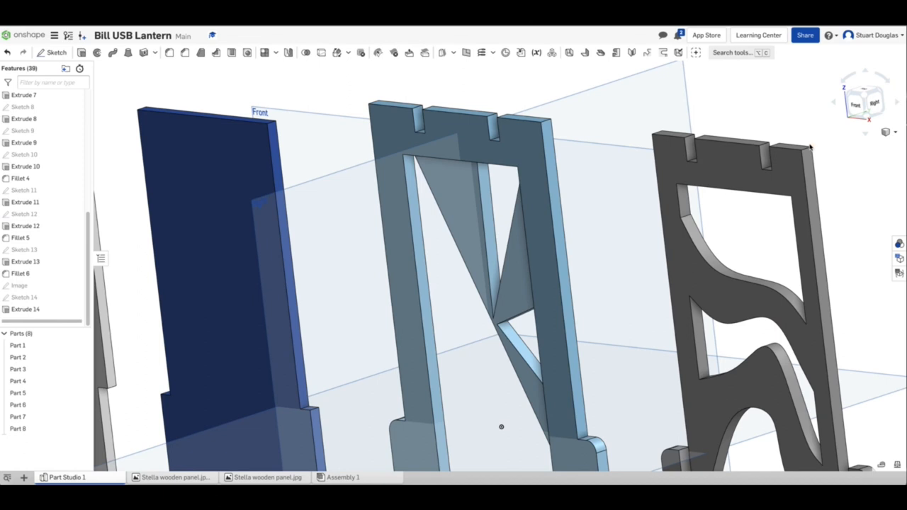
Re-edit Extrude 14 to flip its direction and set the depth to 3.5 mm
right_click(25, 308)
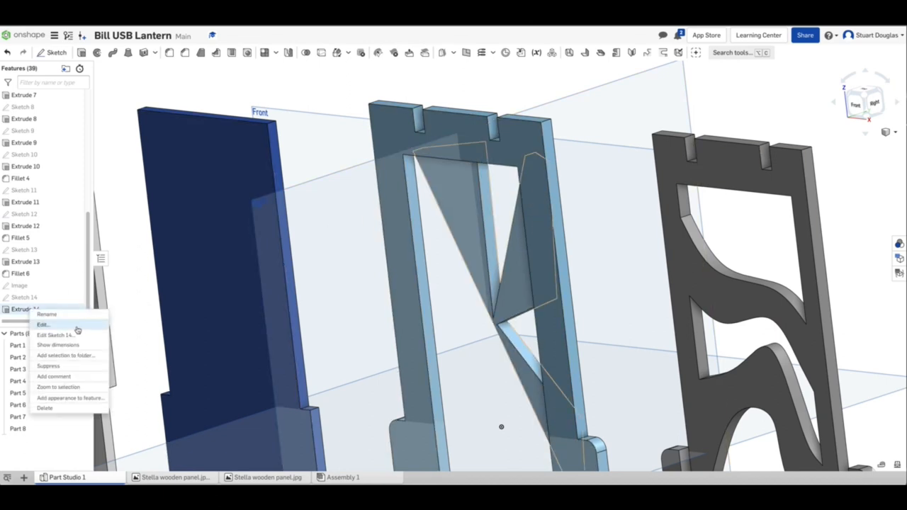
click(43, 324)
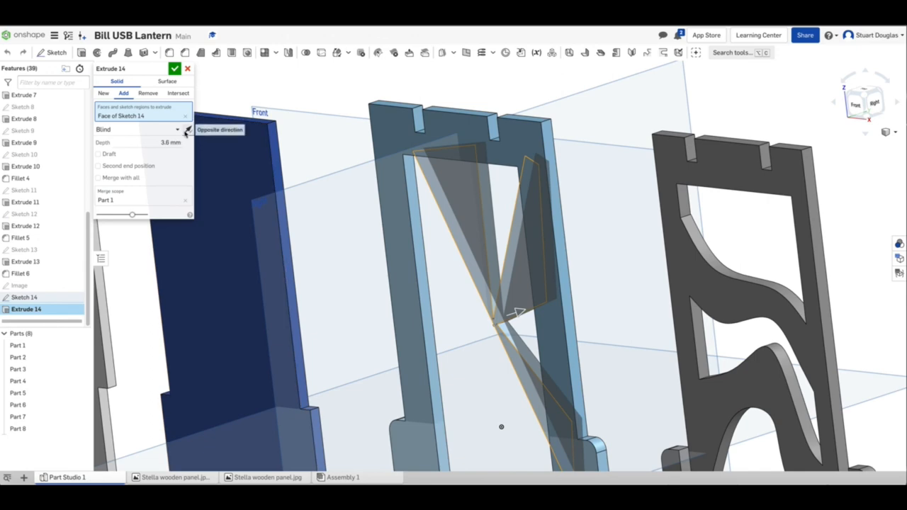
click(186, 129)
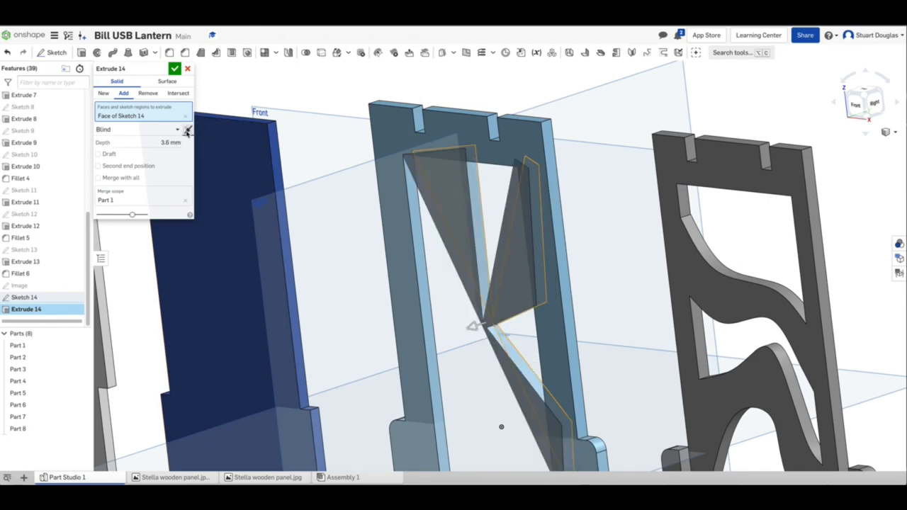
click(174, 68)
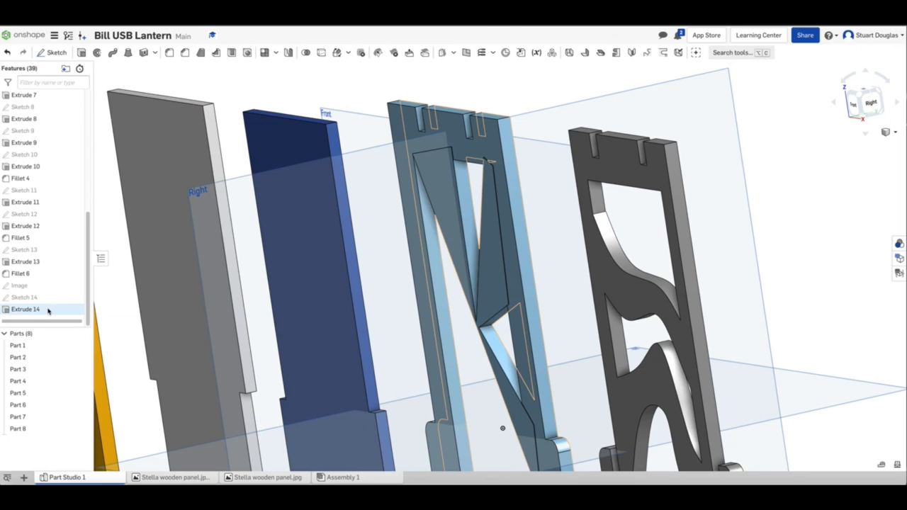
double_click(25, 309)
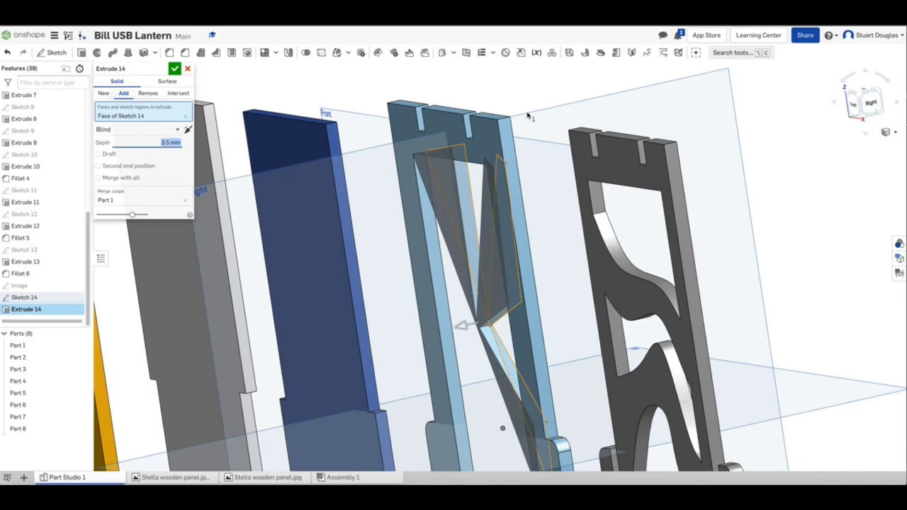
click(174, 68)
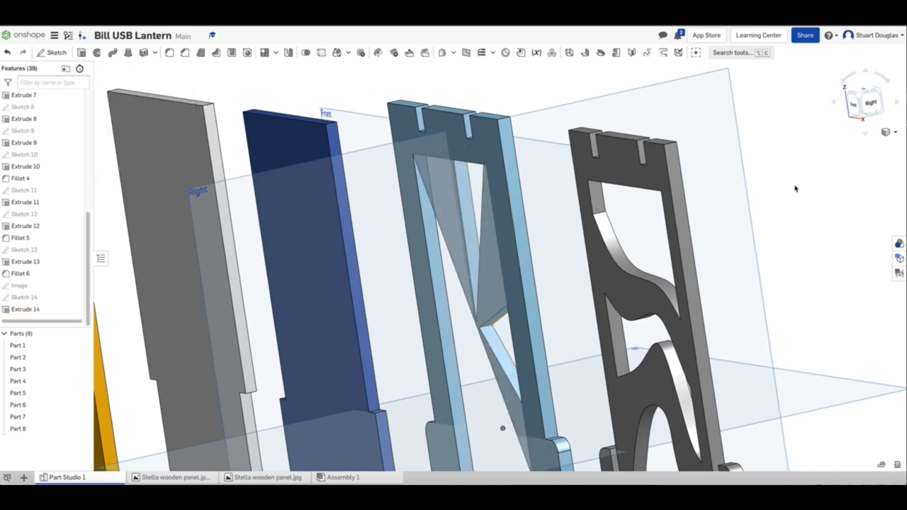